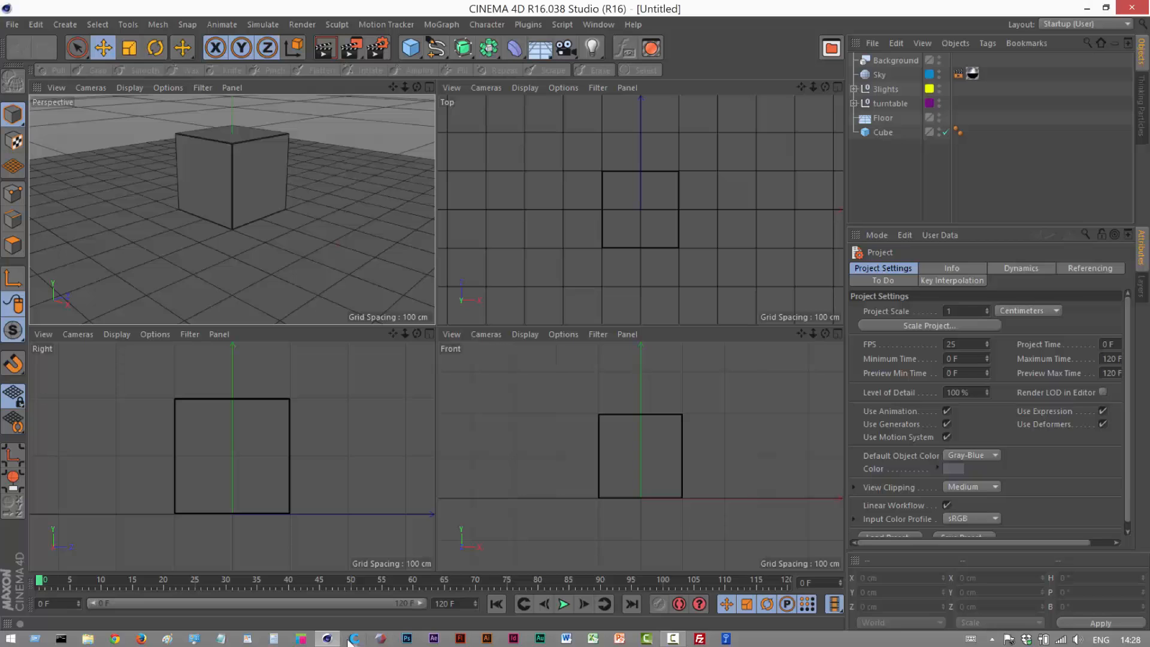
pyautogui.moveTo(455, 76)
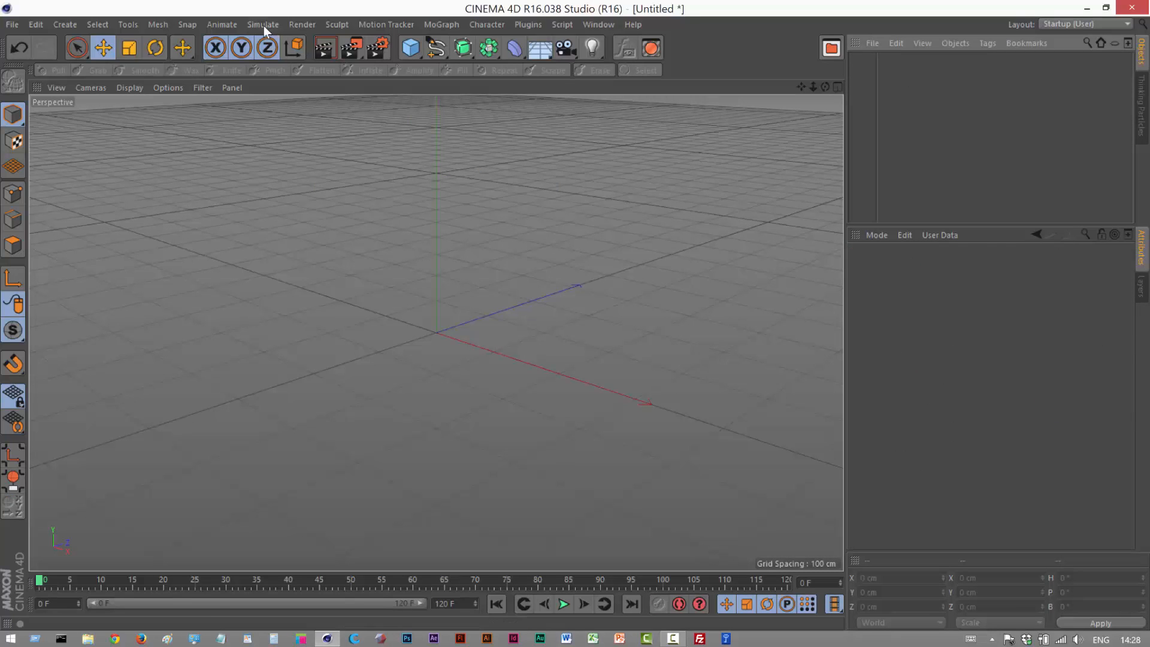
# Step: Add a particle emitter and play the timeline so particles stream out
pyautogui.click(263, 24)
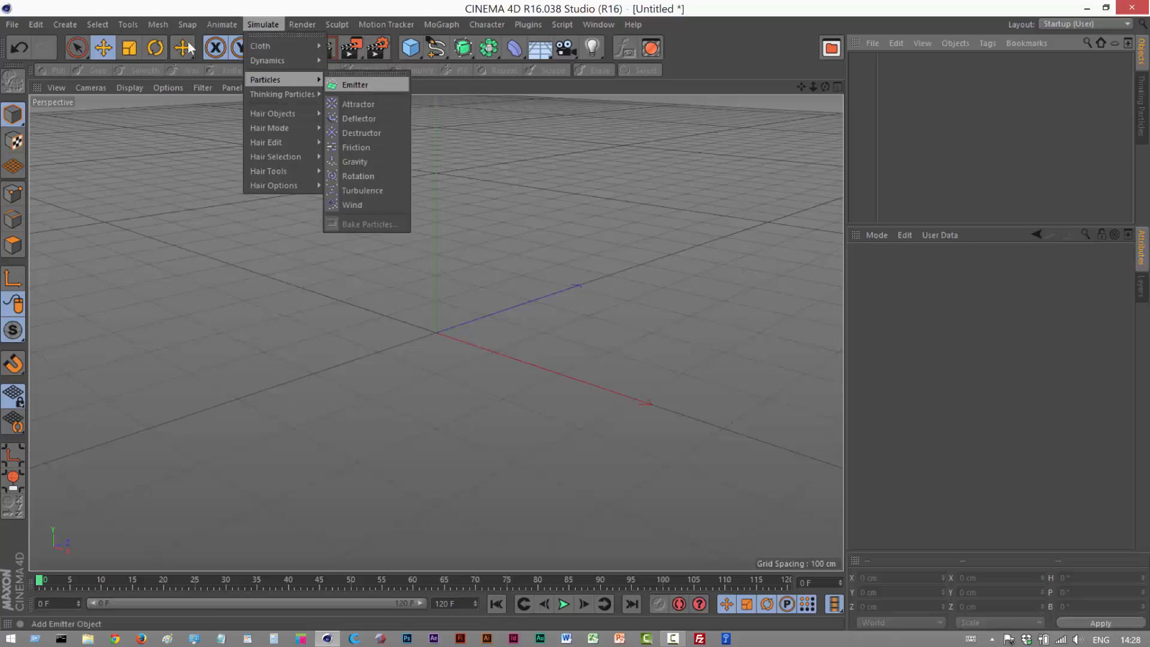
pyautogui.click(355, 85)
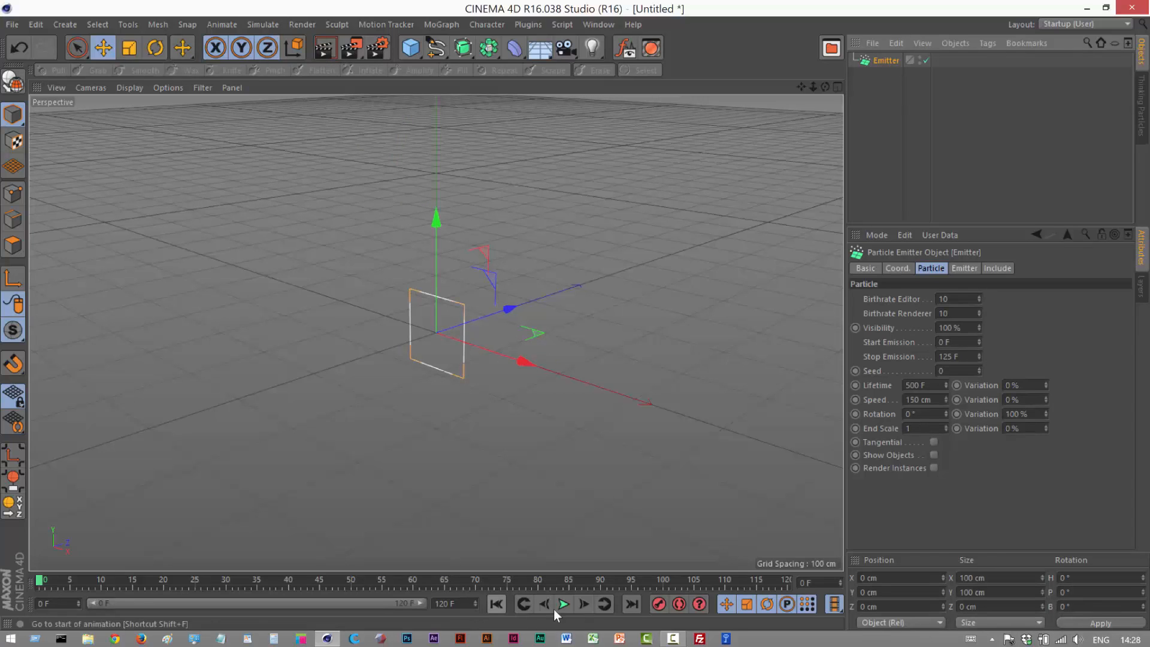
pyautogui.click(563, 604)
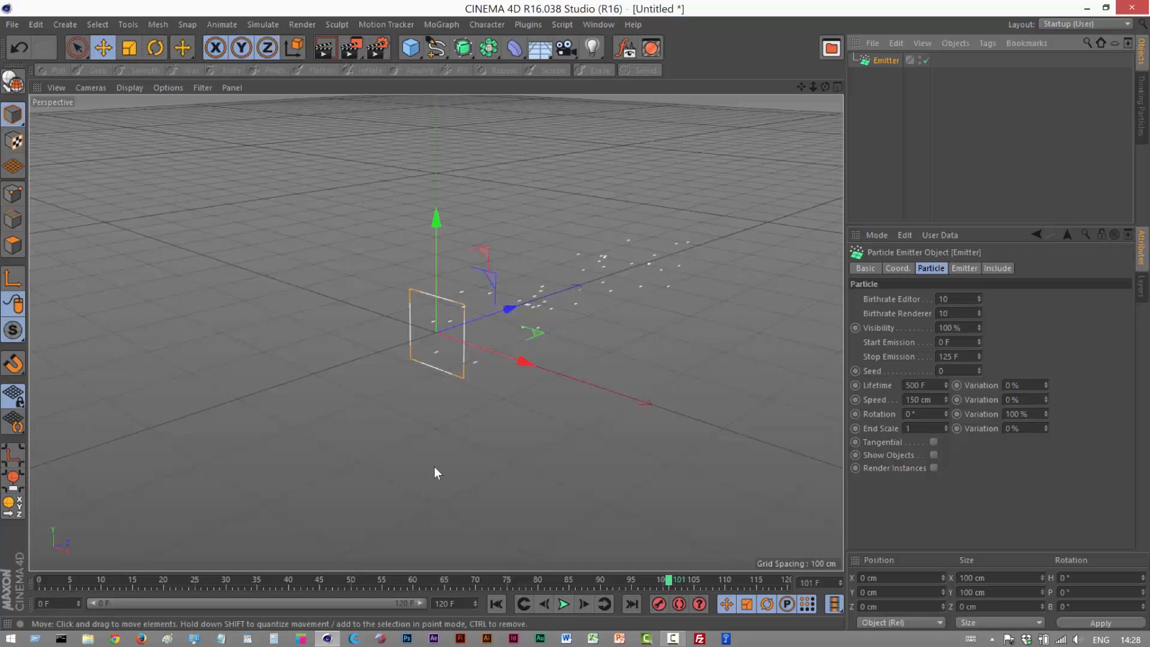
# Step: Rotate the emitter to 90° pitch so its particles shoot straight up
pyautogui.click(157, 47)
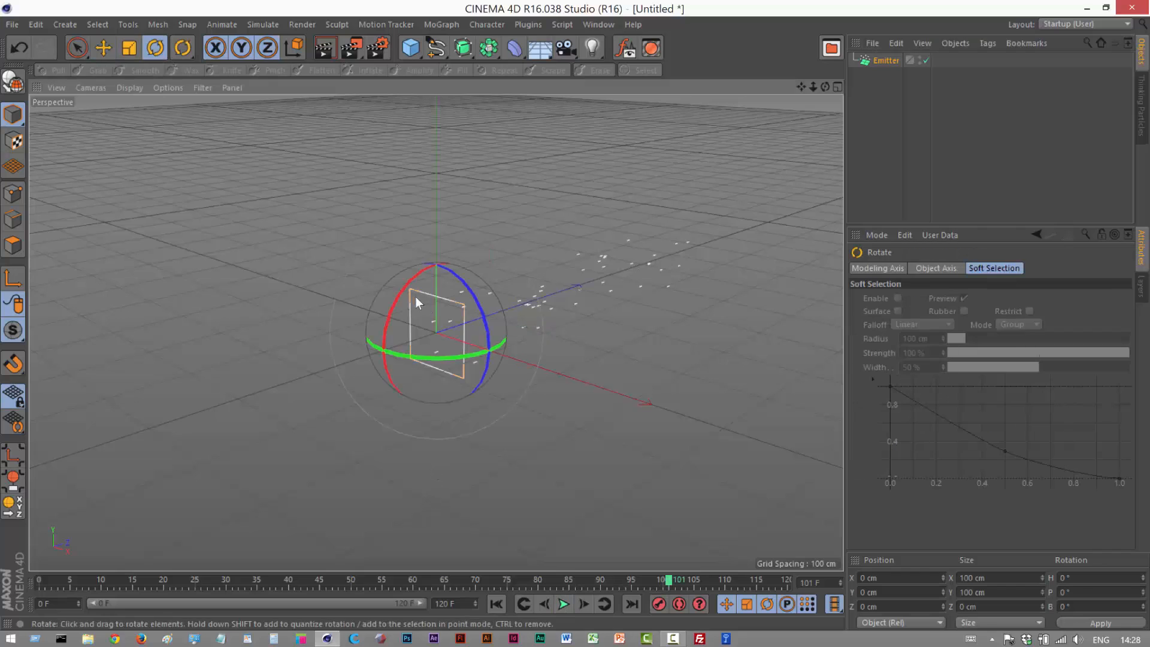
pyautogui.moveTo(418, 304); pyautogui.dragTo(378, 411)
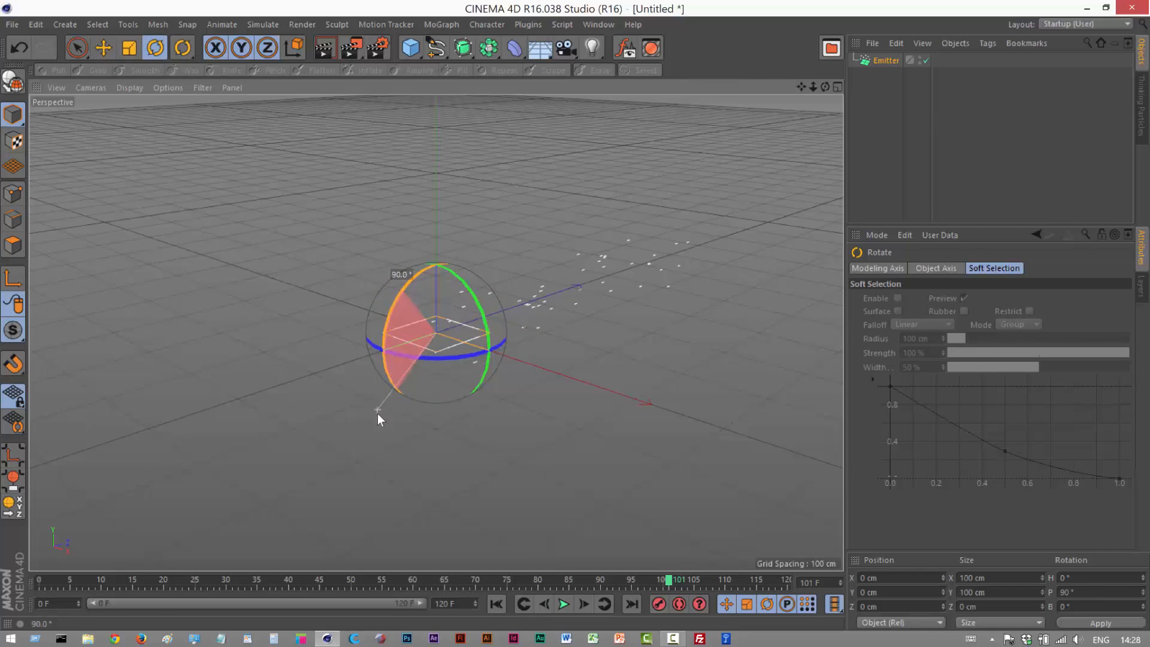
pyautogui.moveTo(380, 419); pyautogui.dragTo(456, 290)
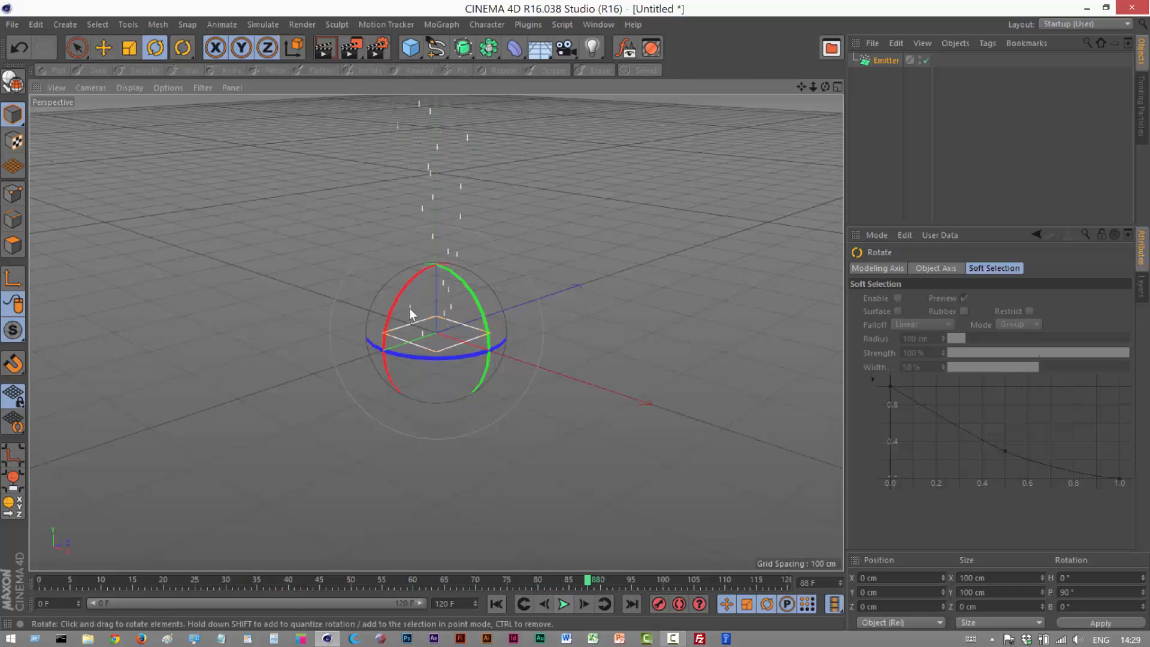
pyautogui.moveTo(407, 311); pyautogui.dragTo(422, 275)
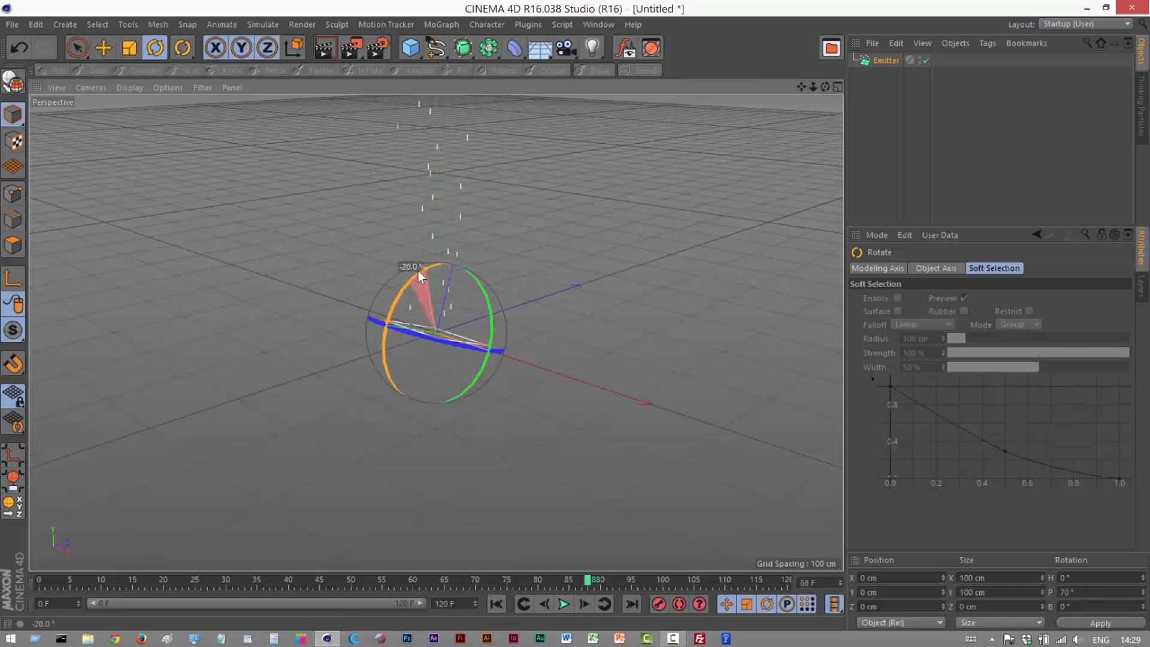
pyautogui.moveTo(418, 277); pyautogui.dragTo(454, 271)
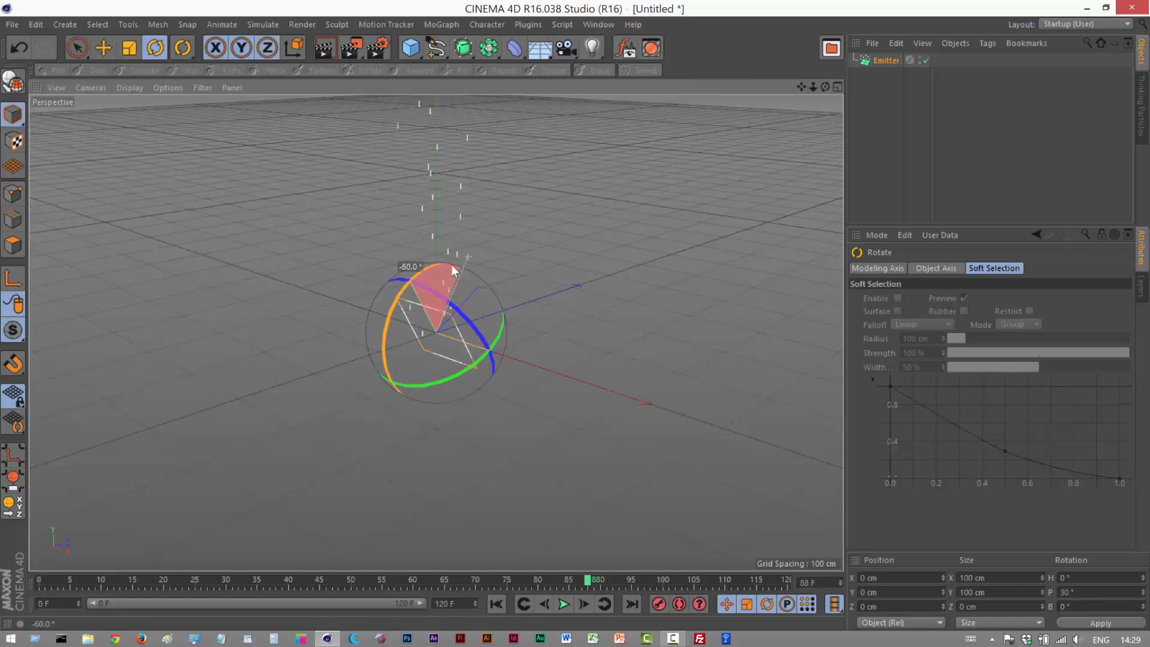
pyautogui.moveTo(453, 271); pyautogui.dragTo(453, 265)
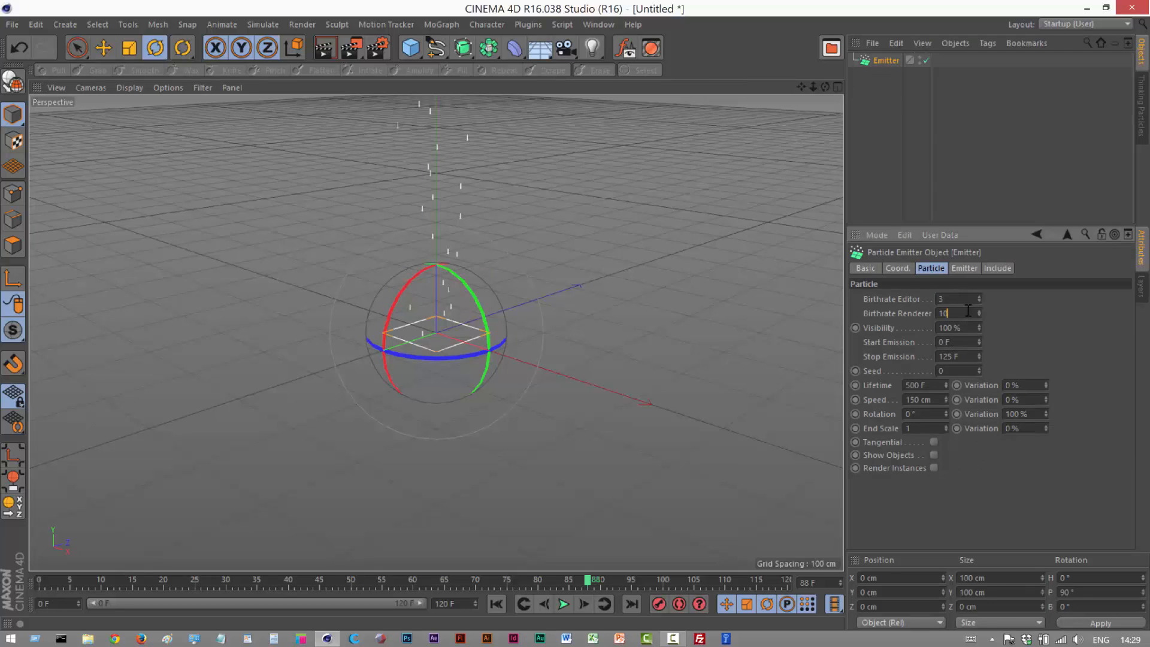
# Step: Set editor and render birthrate to 3, Stop Emission and scene end to 300 F
pyautogui.write('3')
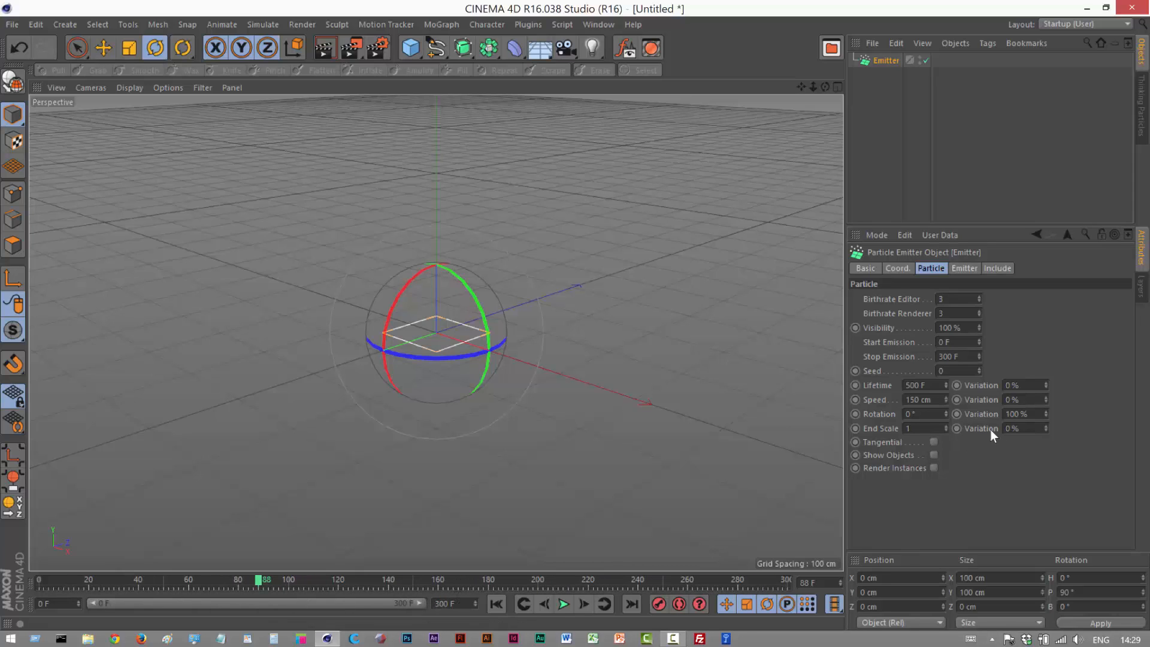
pyautogui.click(964, 268)
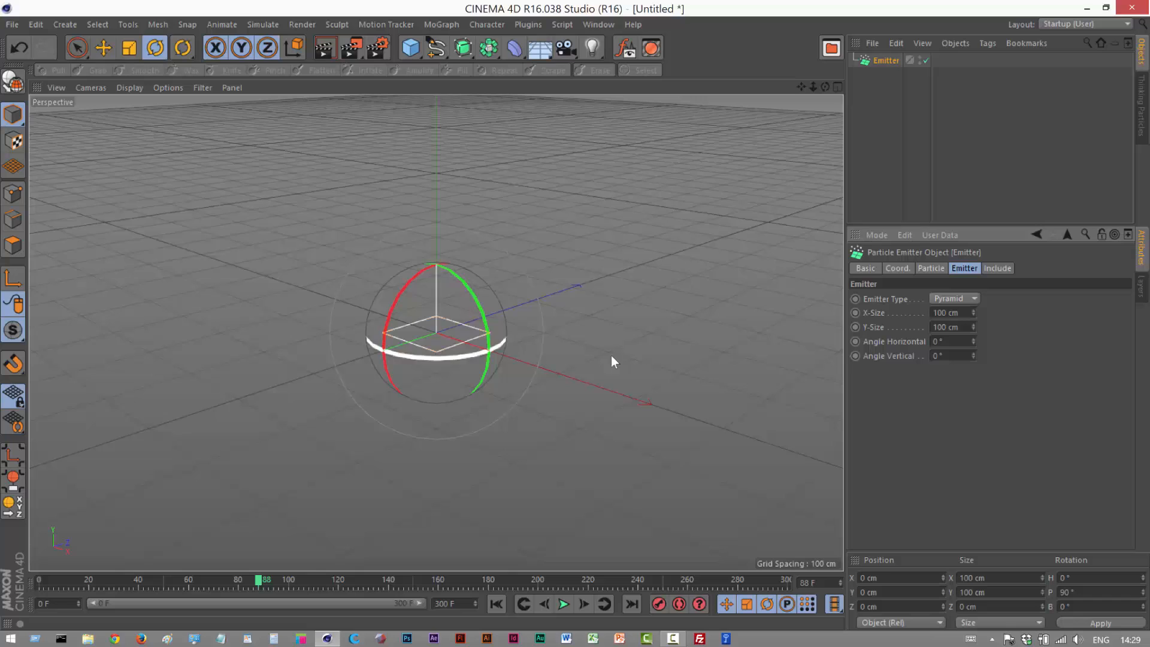
# Step: Set the emitter X-Size and Y-Size to 500 cm and play the animation
pyautogui.write('500')
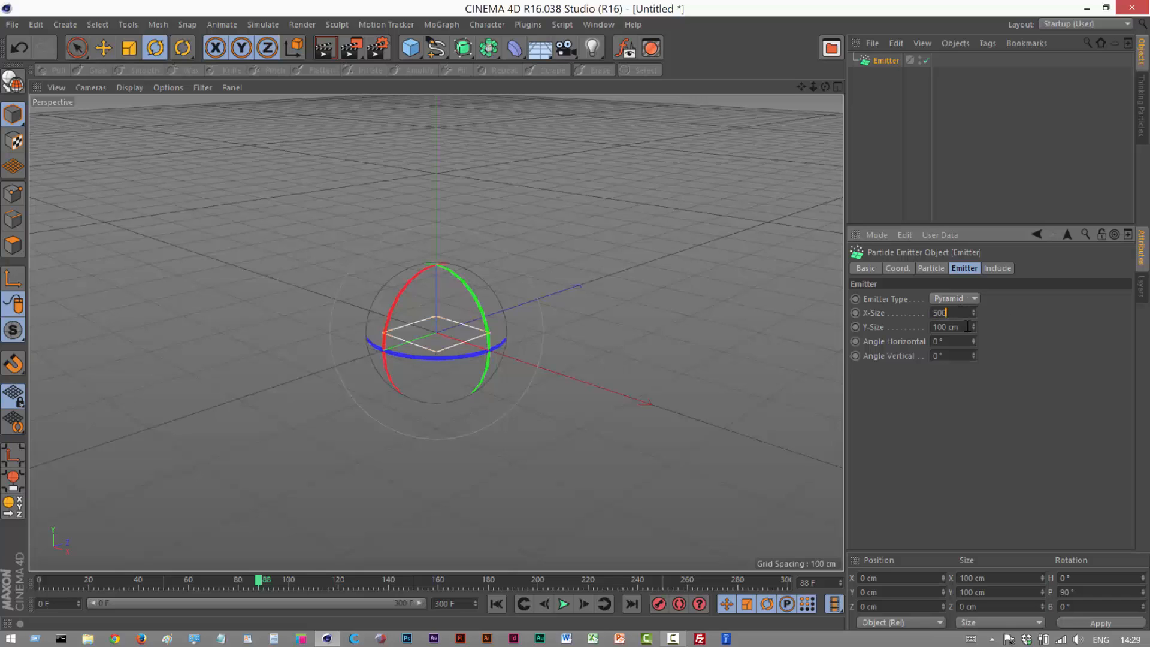
pyautogui.write('500')
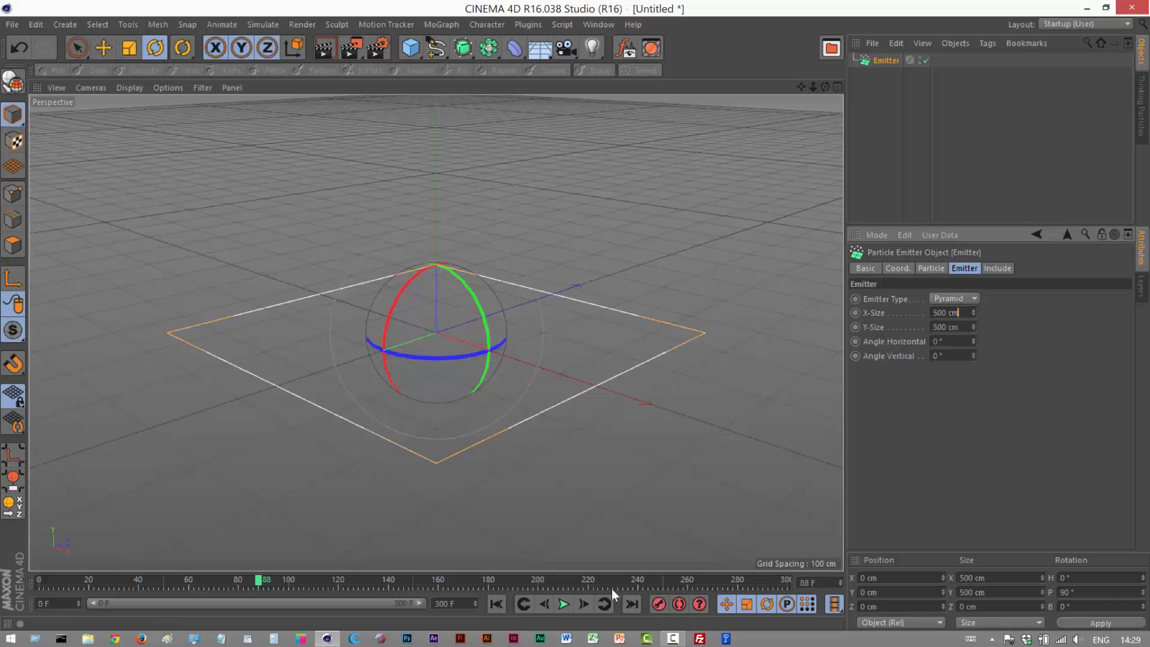
pyautogui.click(562, 605)
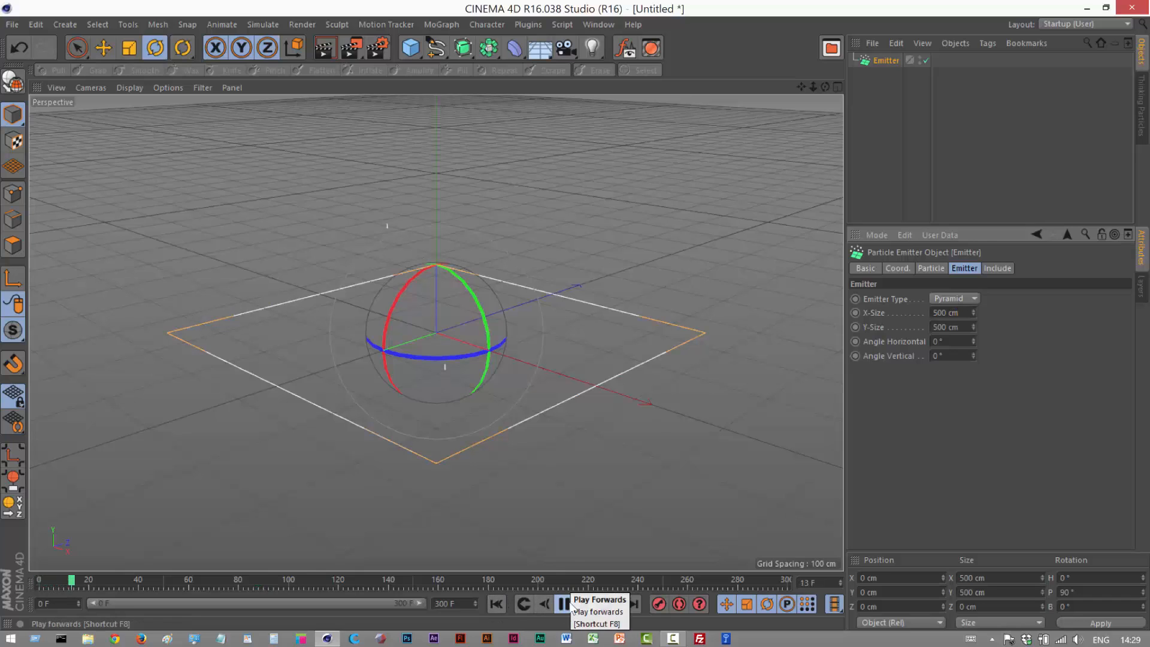
pyautogui.click(560, 604)
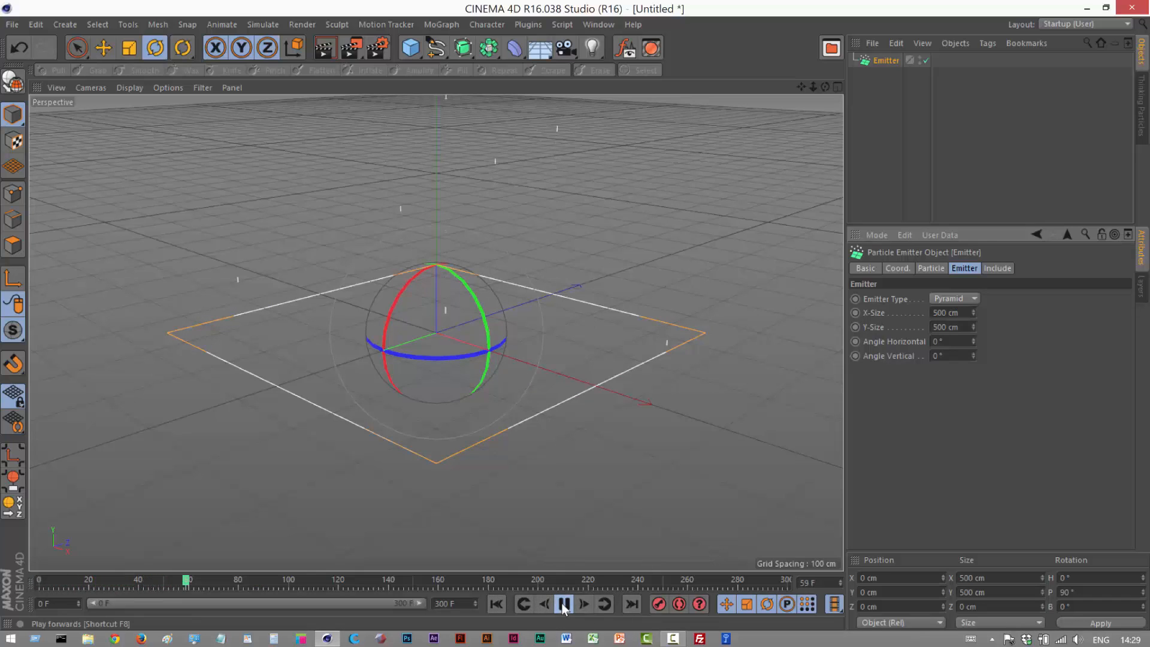
# Step: Add a MoGraph Cloner and a Sphere, nesting the sphere under the Cloner
pyautogui.click(440, 24)
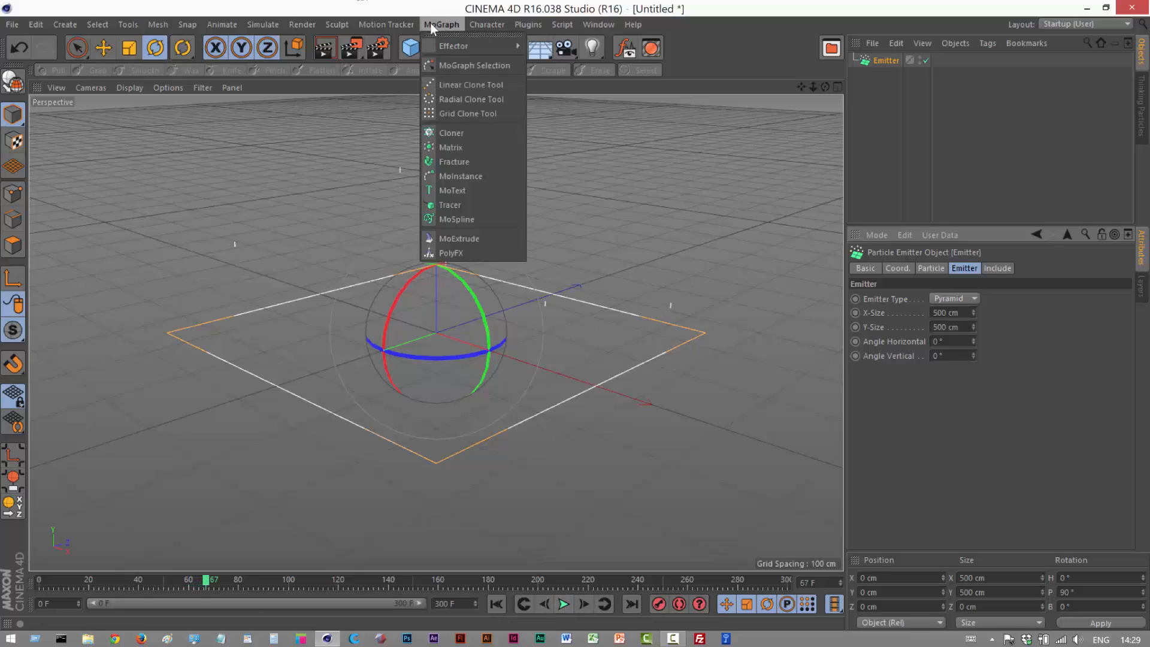
pyautogui.click(451, 132)
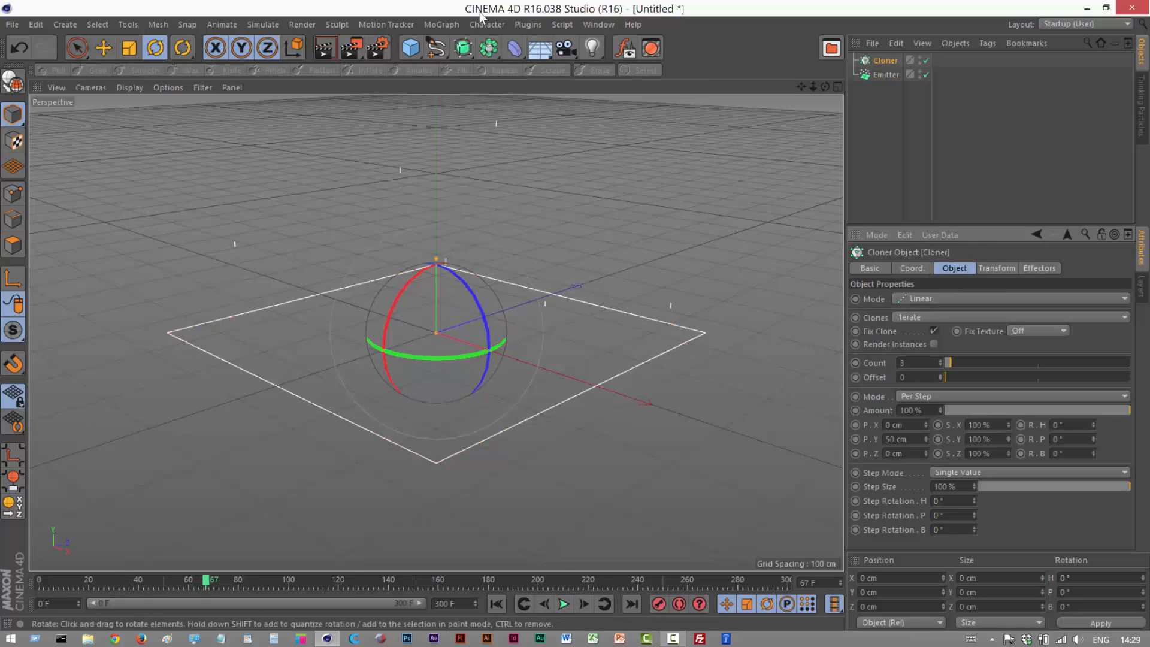
pyautogui.click(411, 47)
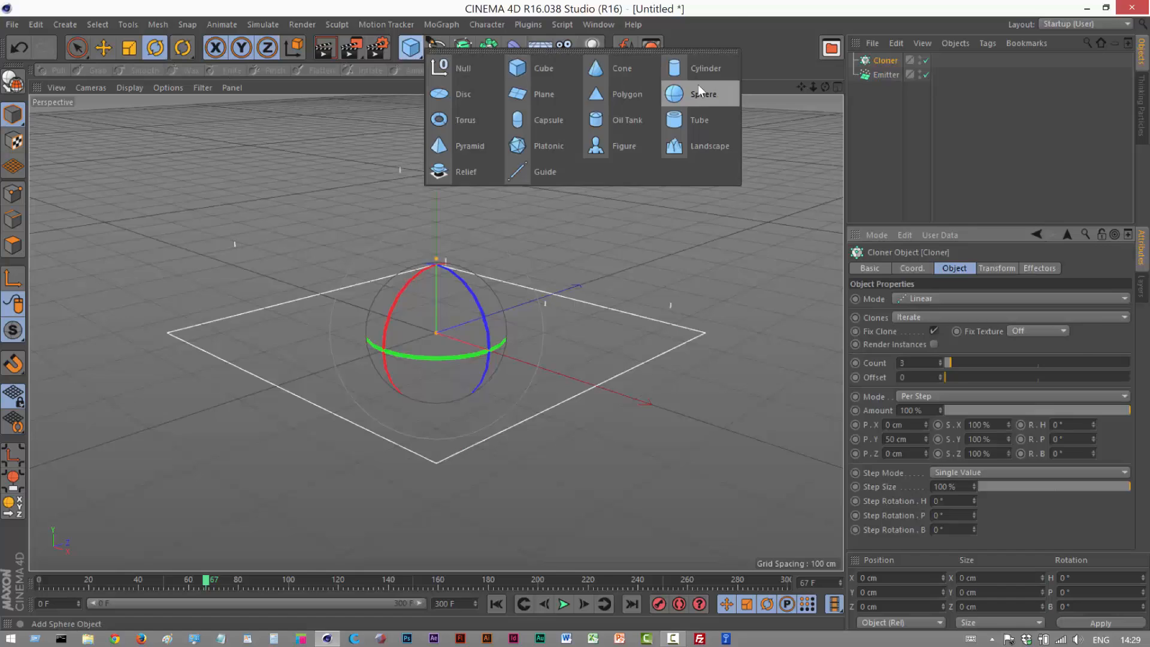
pyautogui.click(704, 93)
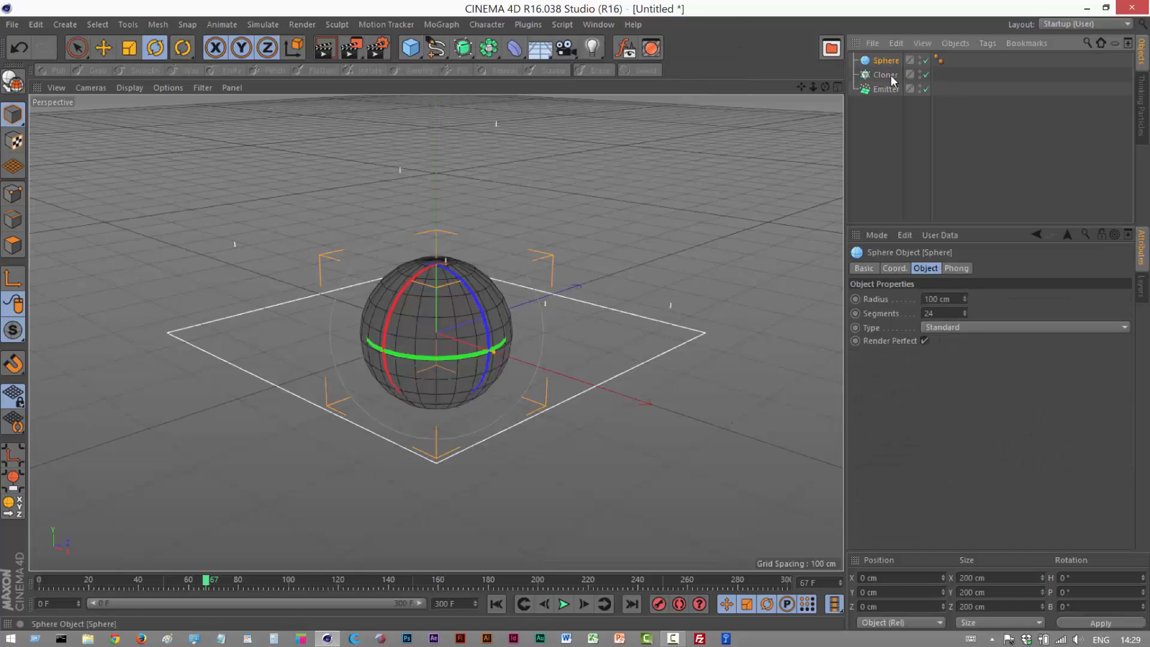
pyautogui.moveTo(885, 60); pyautogui.dragTo(885, 74)
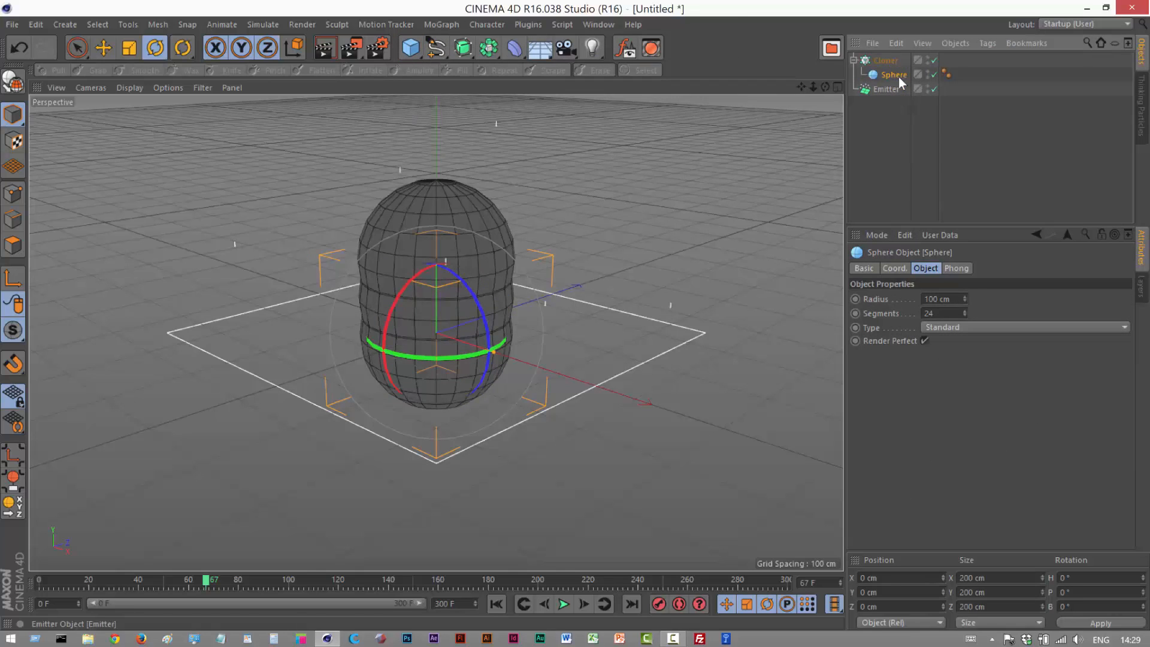
# Step: Make the sphere a Hexahedron type with 45 cm radius and 16 segments
pyautogui.click(1024, 327)
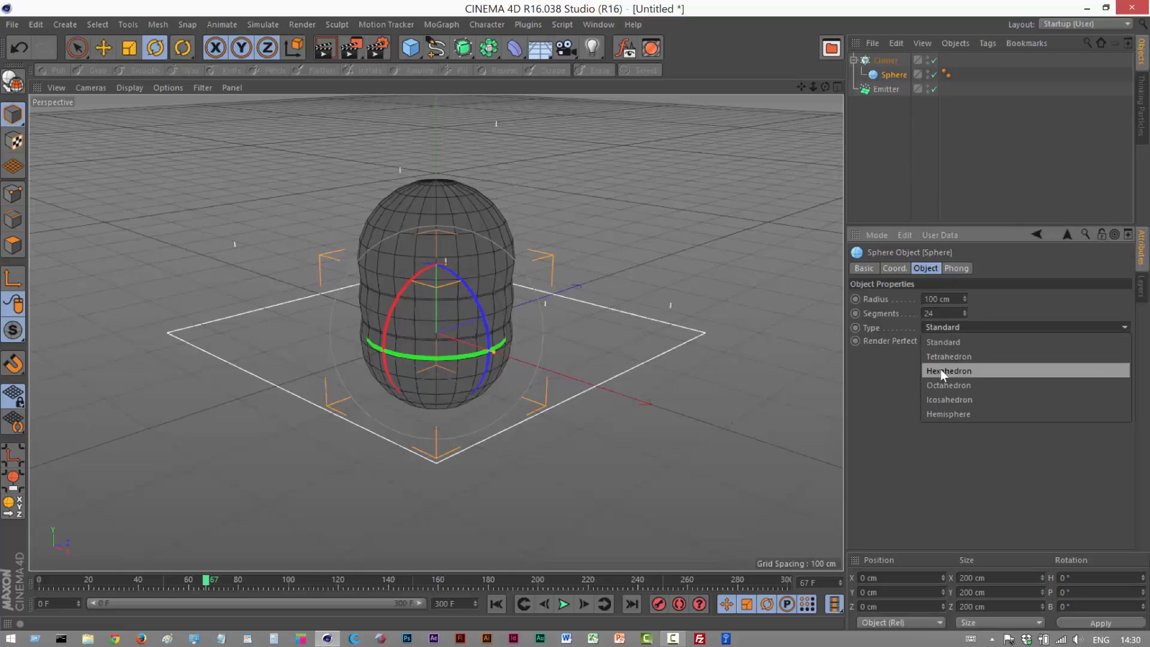
pyautogui.click(947, 370)
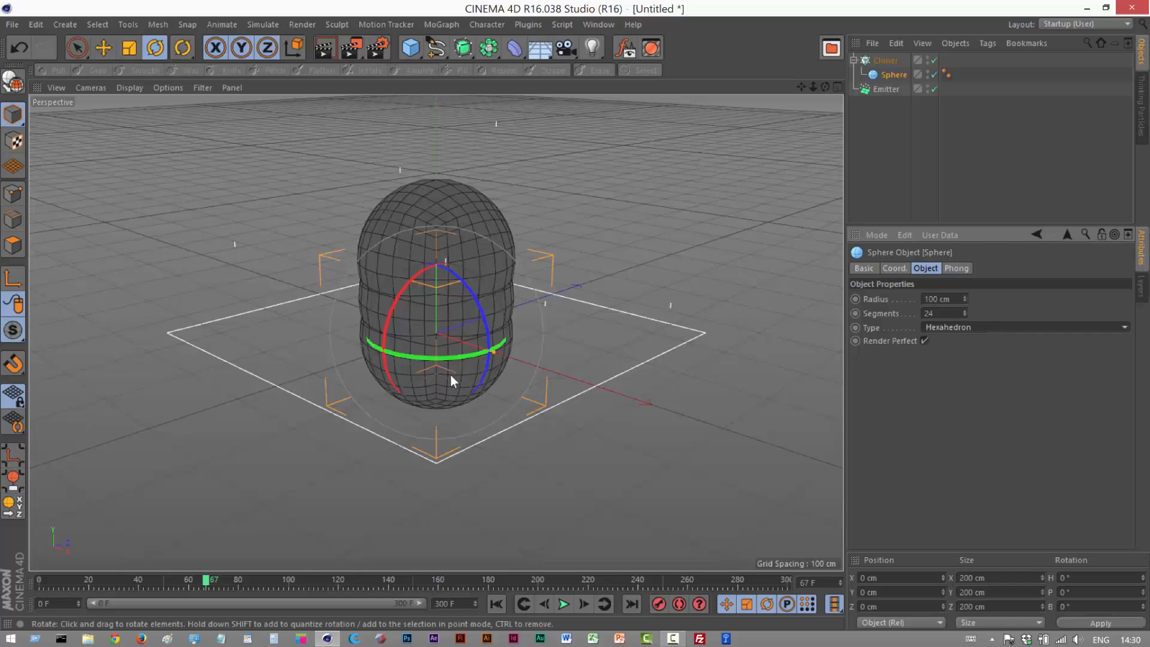
pyautogui.click(941, 314)
pyautogui.write('16')
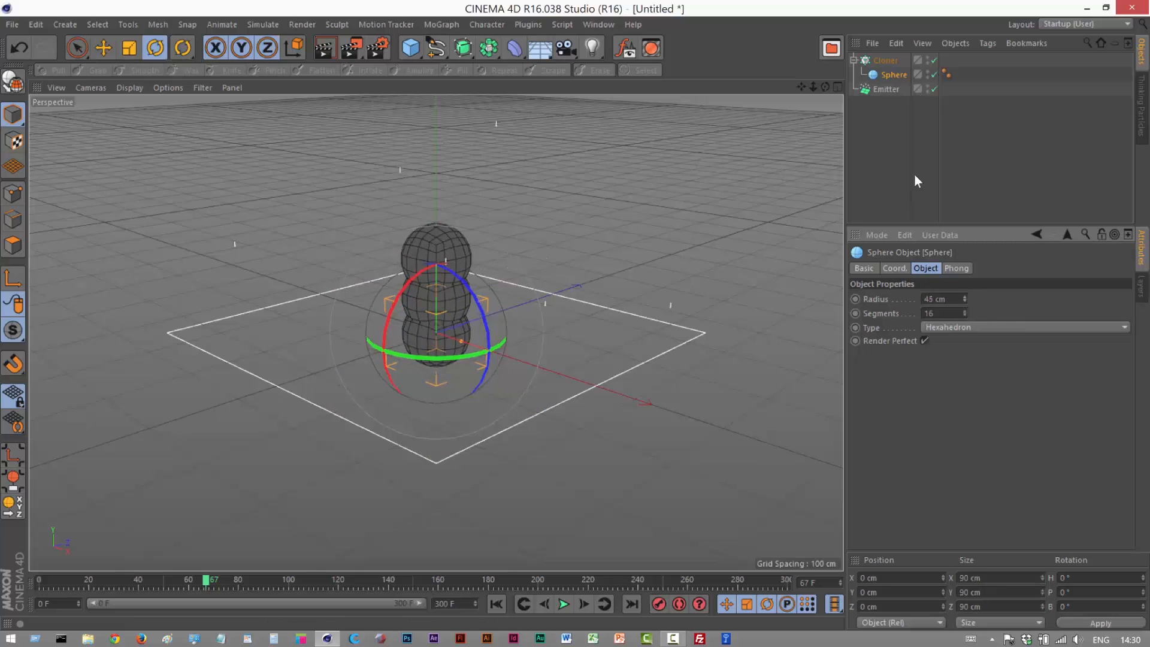
pyautogui.click(886, 60)
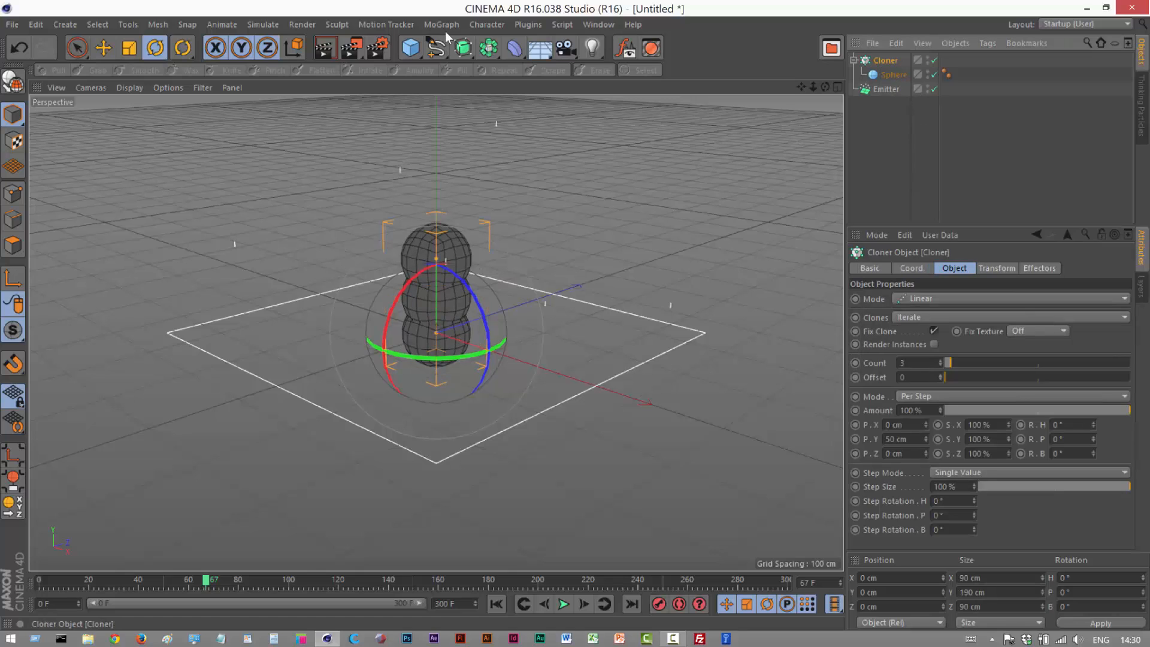
# Step: Set the Cloner Mode to Object with the Emitter as source, then play
pyautogui.click(1012, 298)
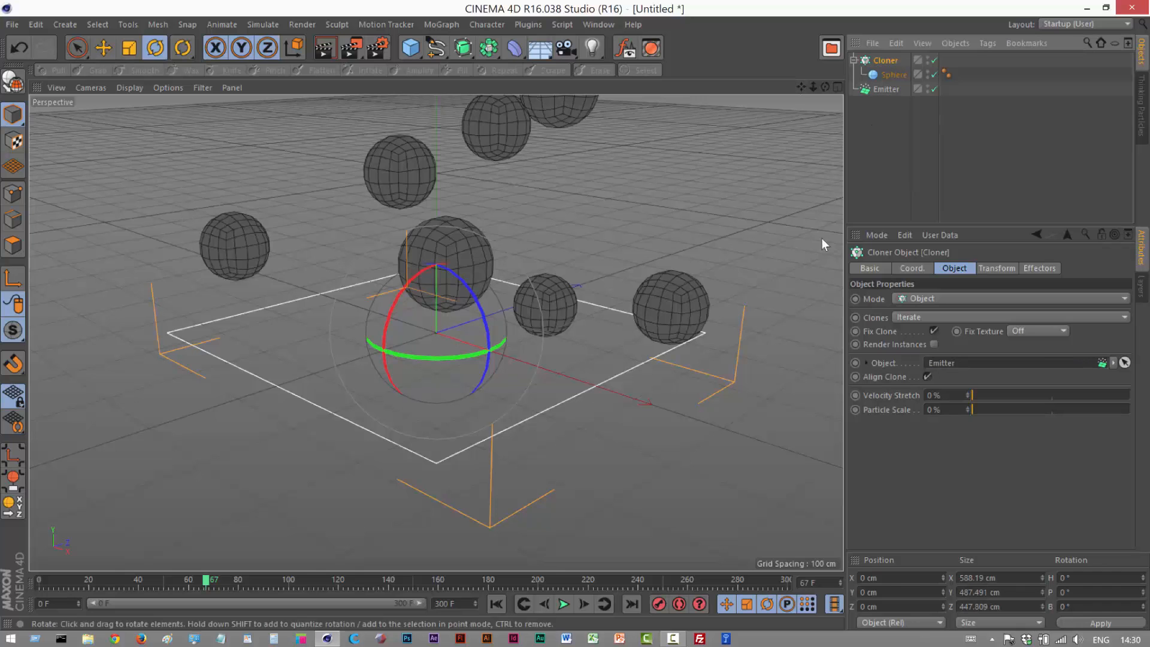
pyautogui.moveTo(576, 324)
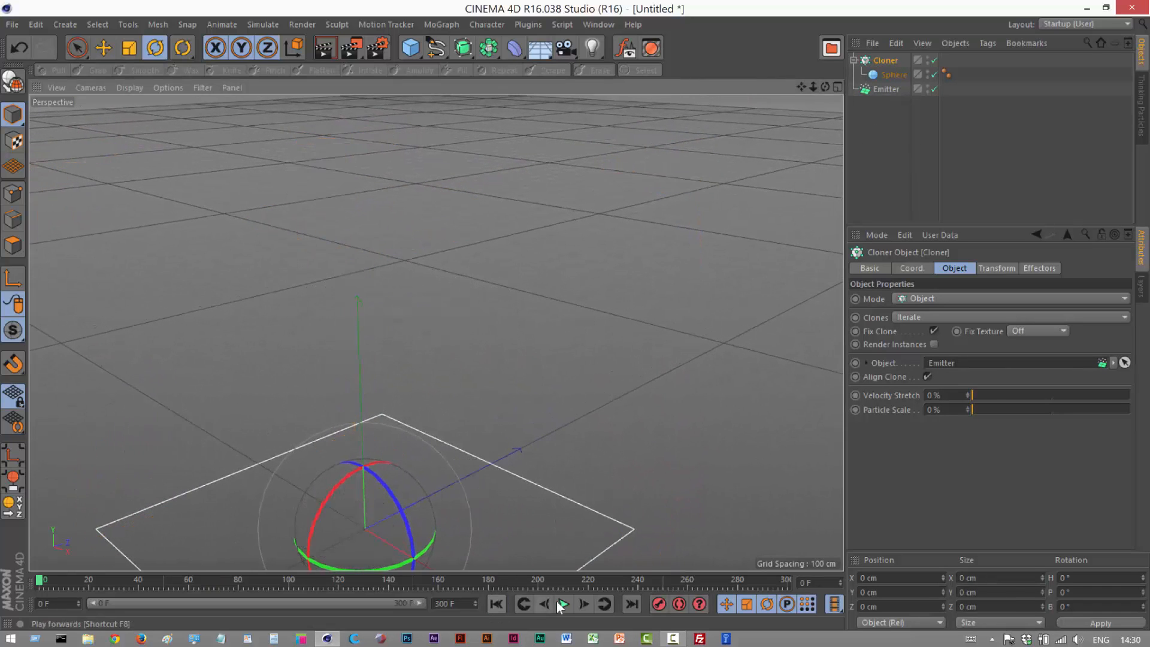
pyautogui.click(566, 604)
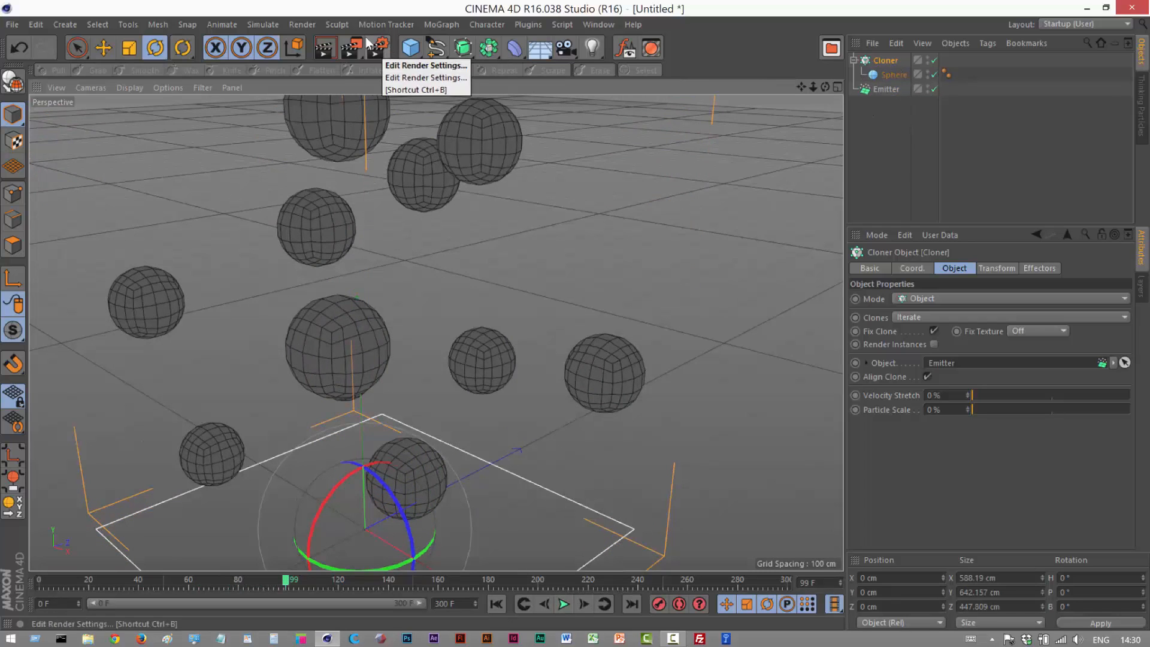
# Step: Add a Turbulence force and replay the animation to preview the rising spheres
pyautogui.click(262, 24)
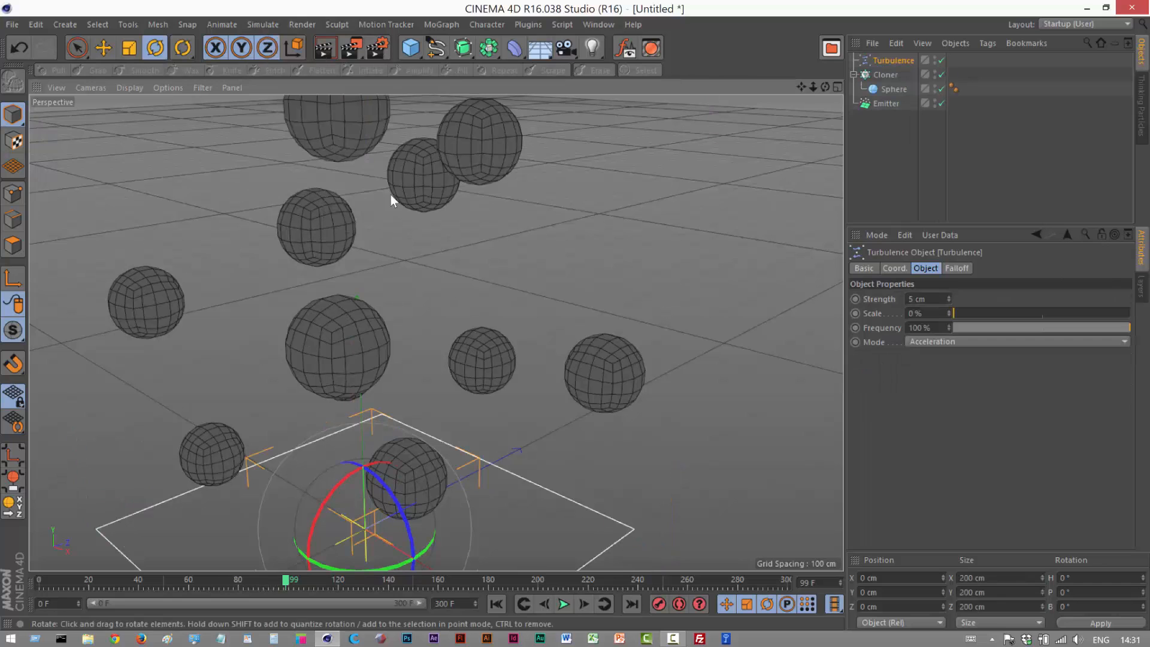
pyautogui.click(568, 604)
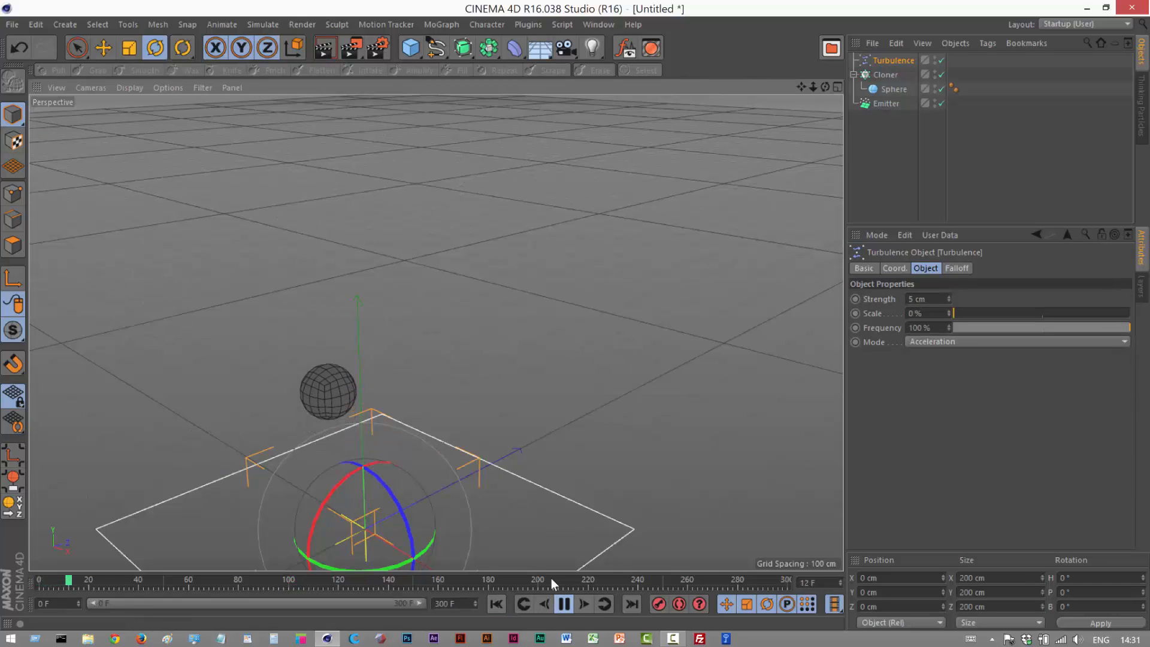
pyautogui.click(563, 605)
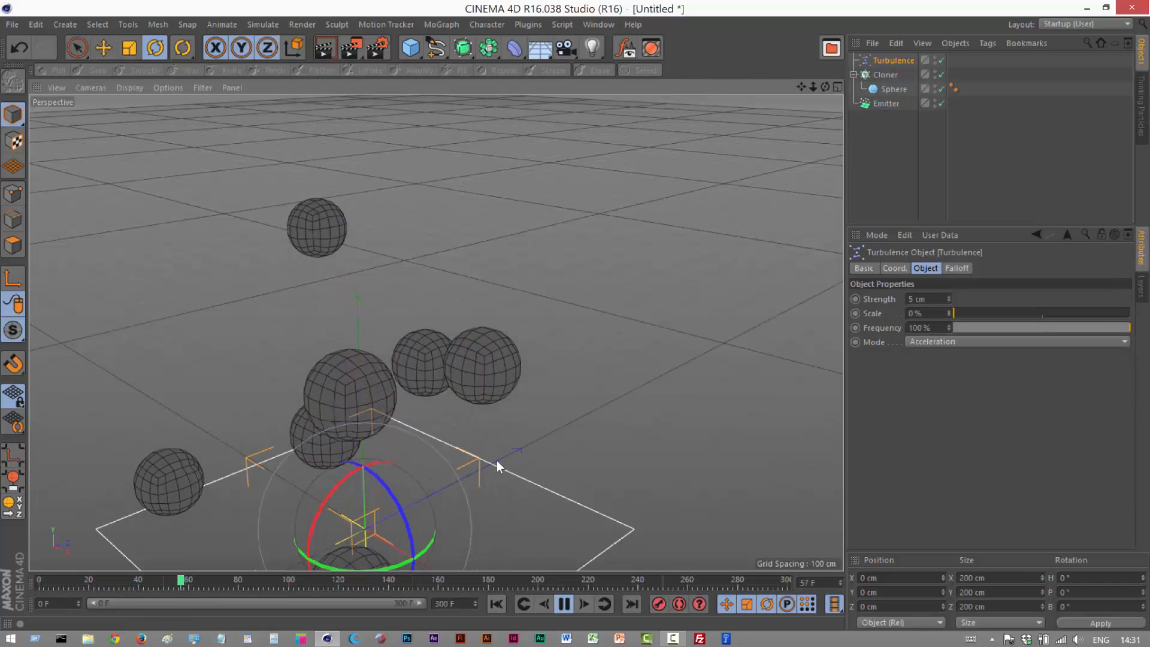
pyautogui.click(562, 607)
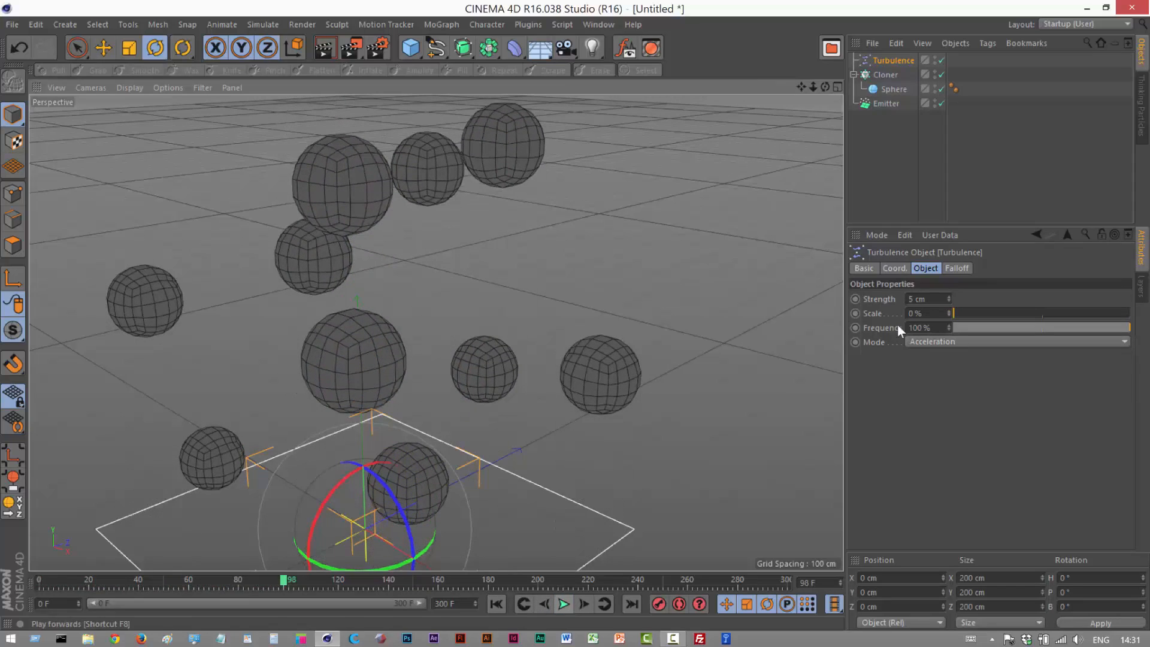
pyautogui.click(886, 103)
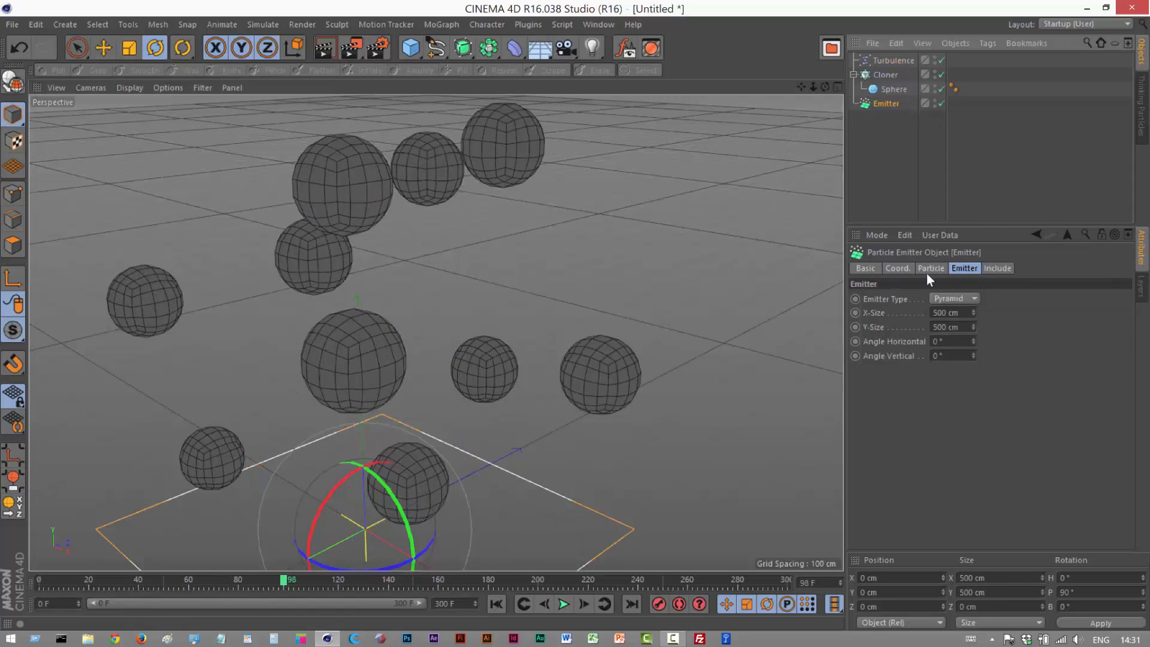
# Step: Set emitter Lifetime to 500 F and Speed to 200 cm, then replay from frame one
pyautogui.click(931, 268)
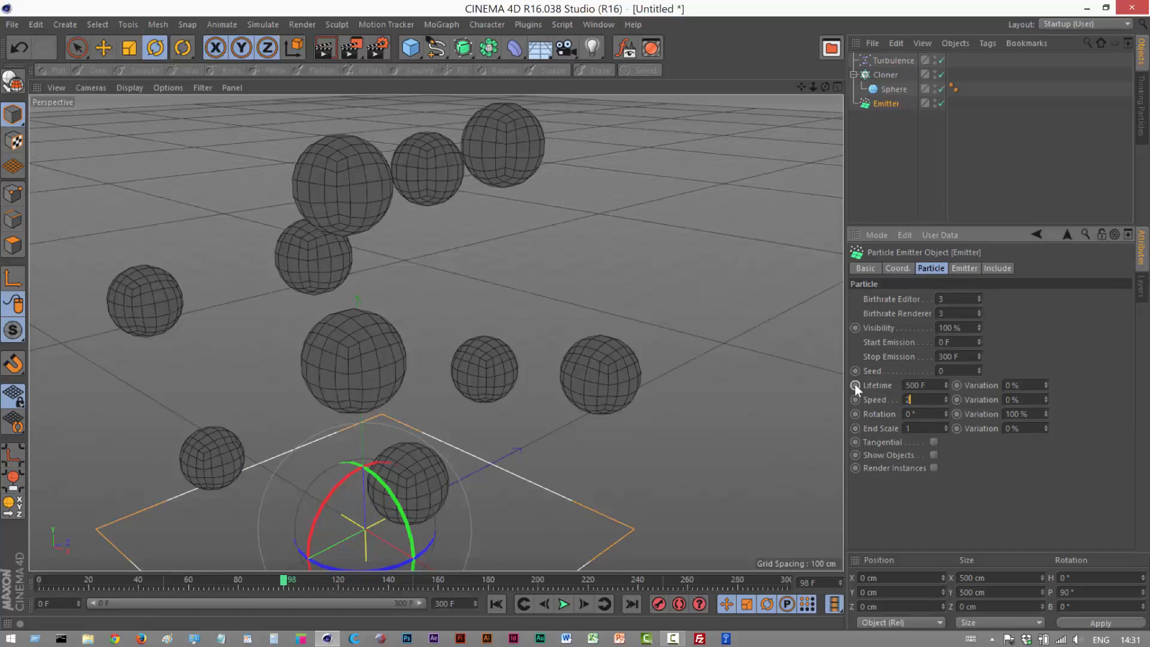
pyautogui.click(496, 605)
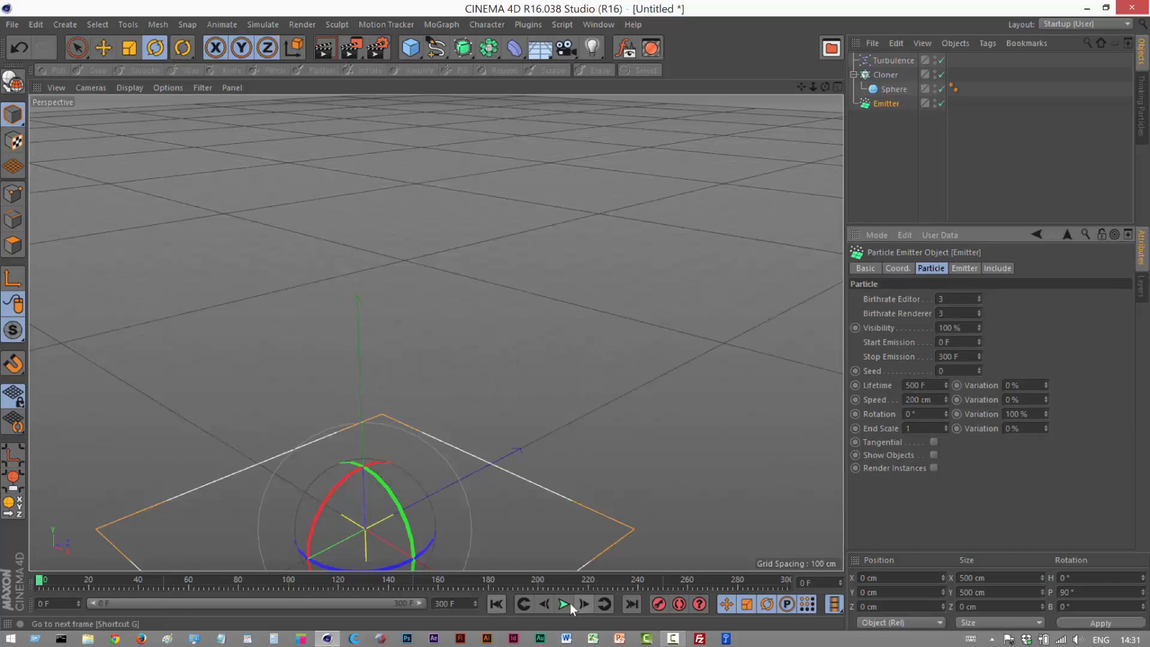
pyautogui.click(564, 606)
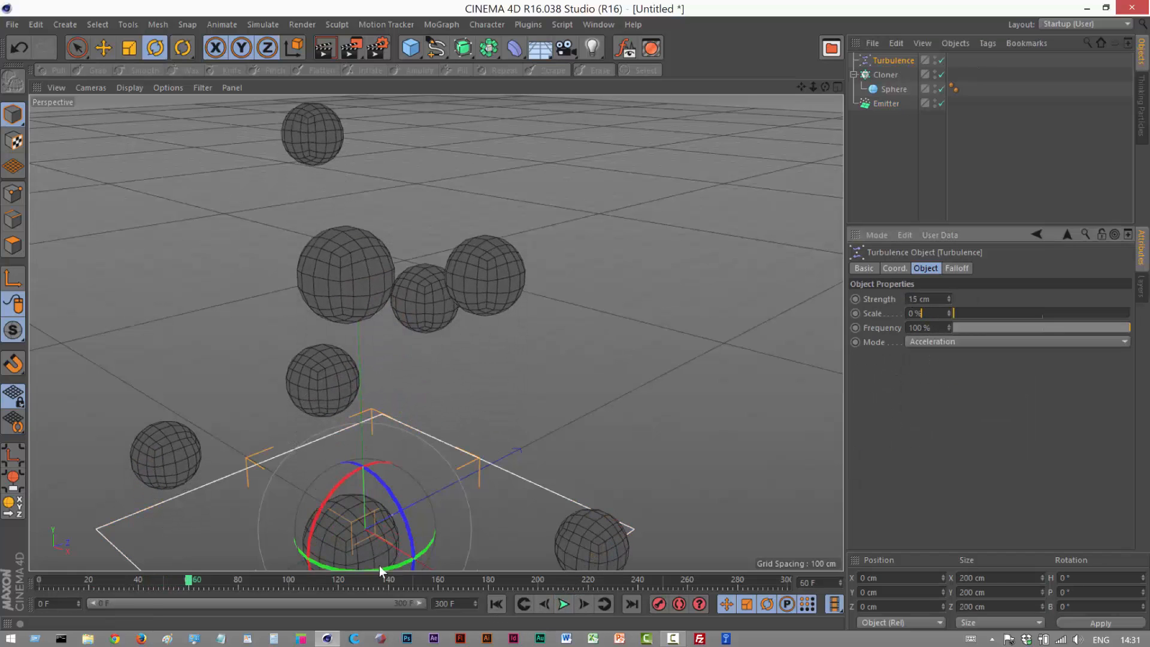
# Step: Replay the animation from the start to check the 15 cm turbulence
pyautogui.click(563, 619)
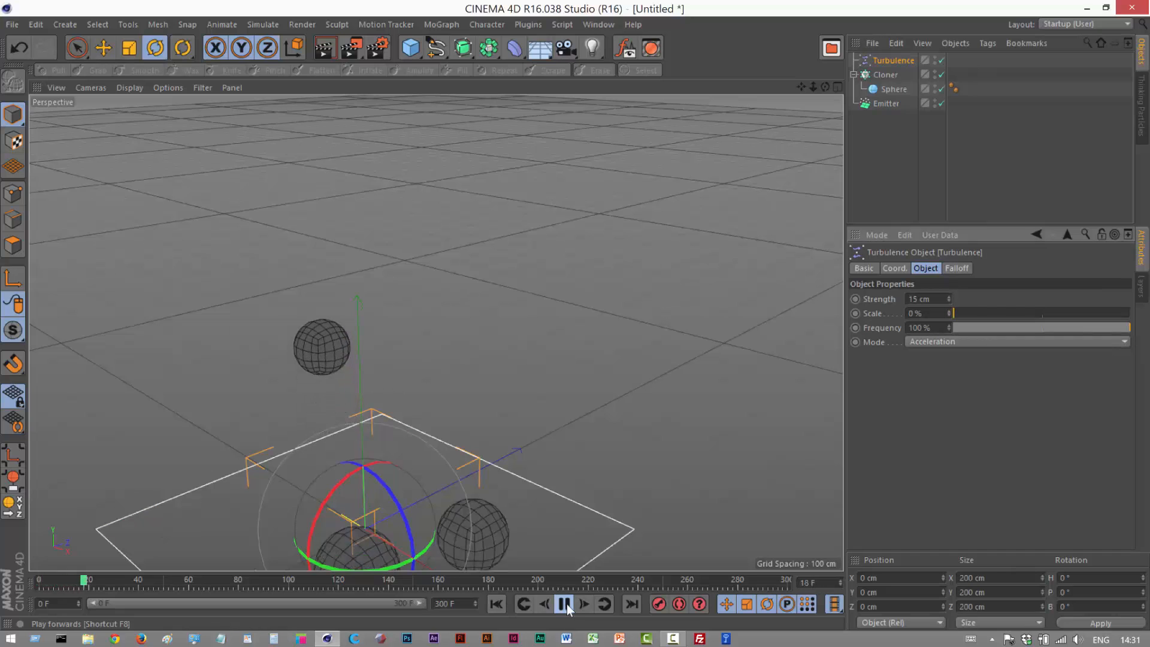